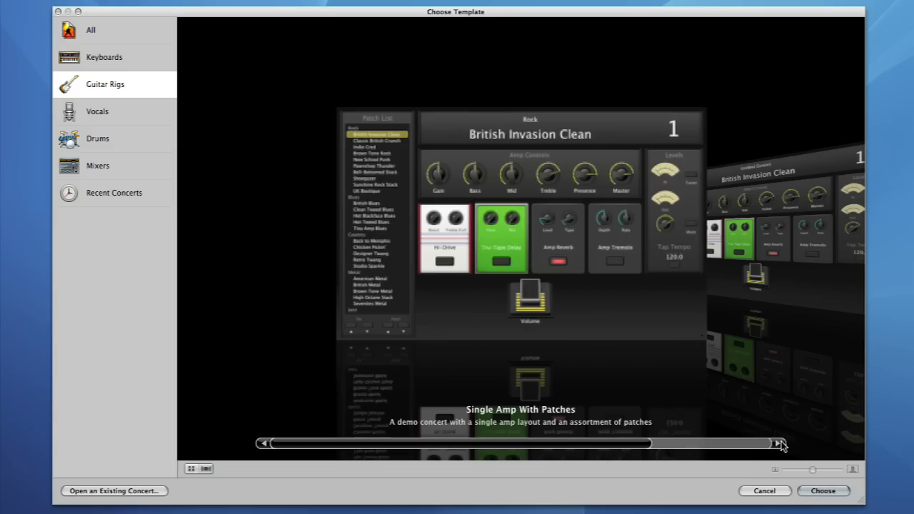
Step: Create the concert from the selected Single Amp With Patches guitar-rig template
{"action": "left_click", "coordinate": [778, 443]}
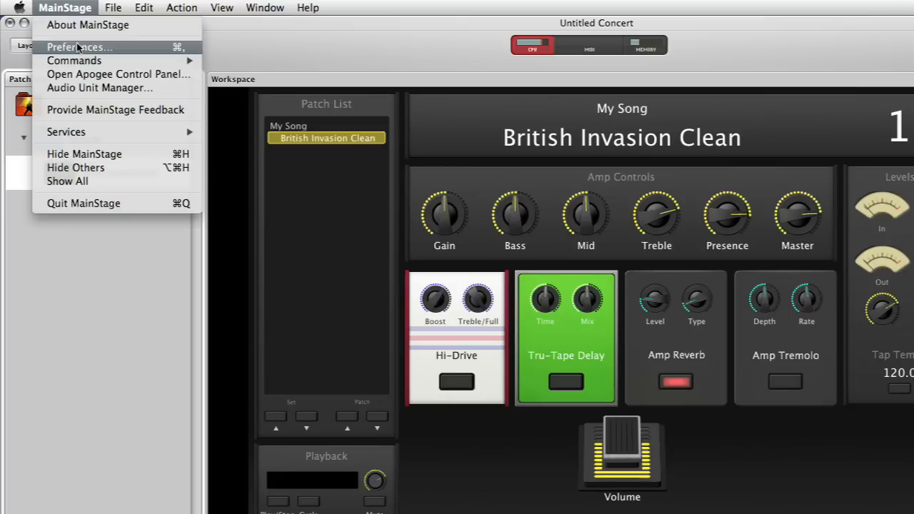
Step: In Audio preferences, route output through ONE, keep the 32-sample buffer, and close
{"action": "left_click", "coordinate": [80, 47]}
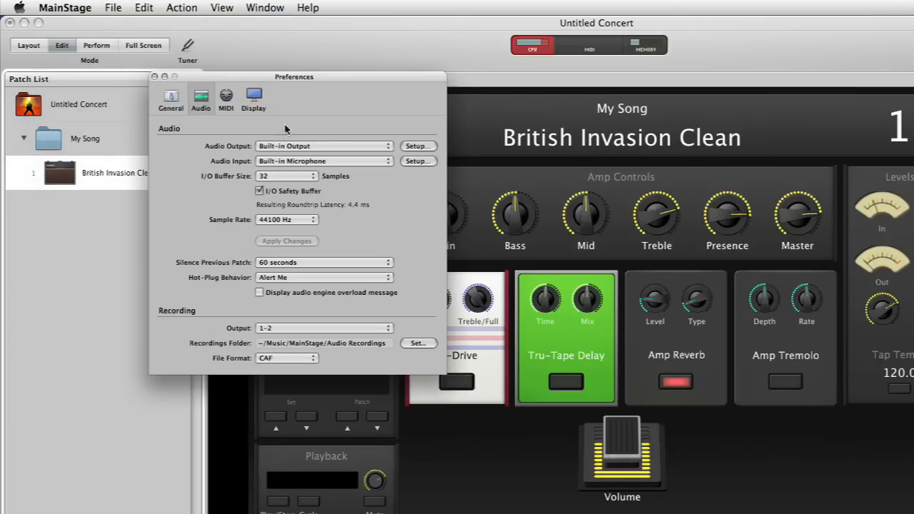
{"action": "left_click", "coordinate": [323, 146]}
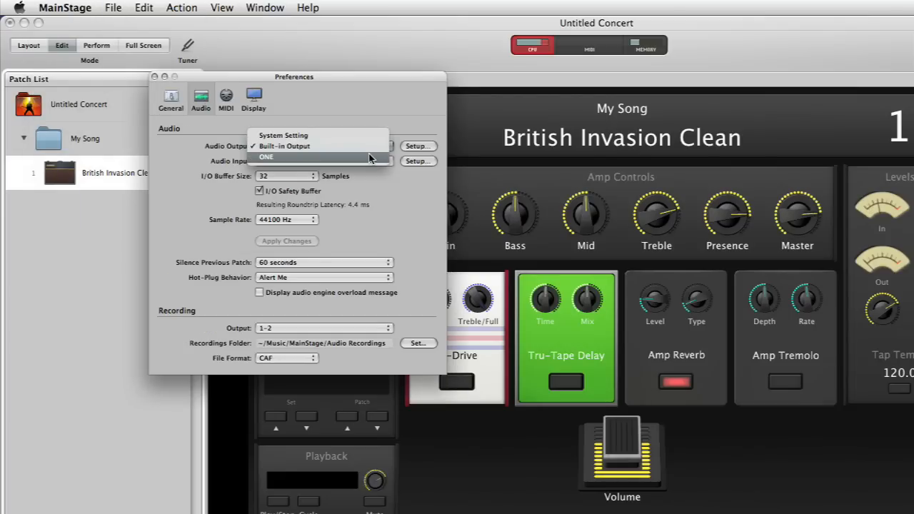
{"action": "left_click", "coordinate": [321, 160]}
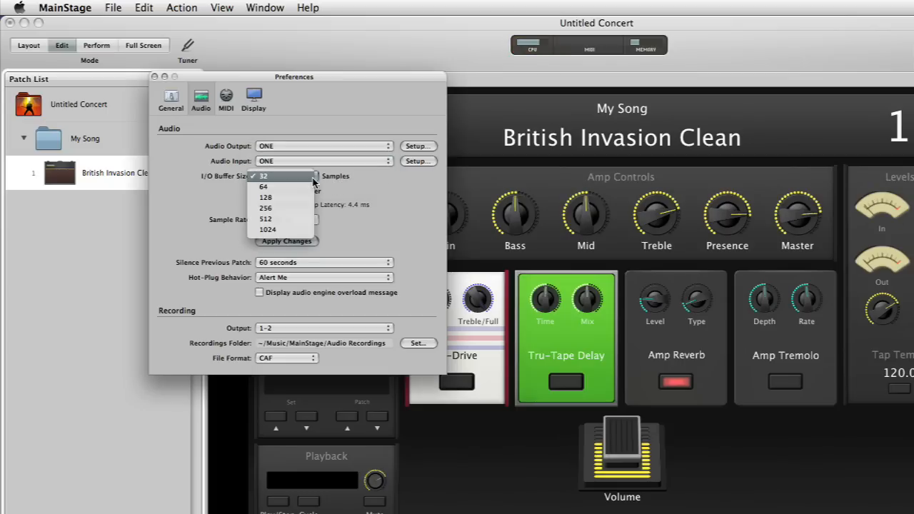
{"action": "mouse_move", "coordinate": [285, 198]}
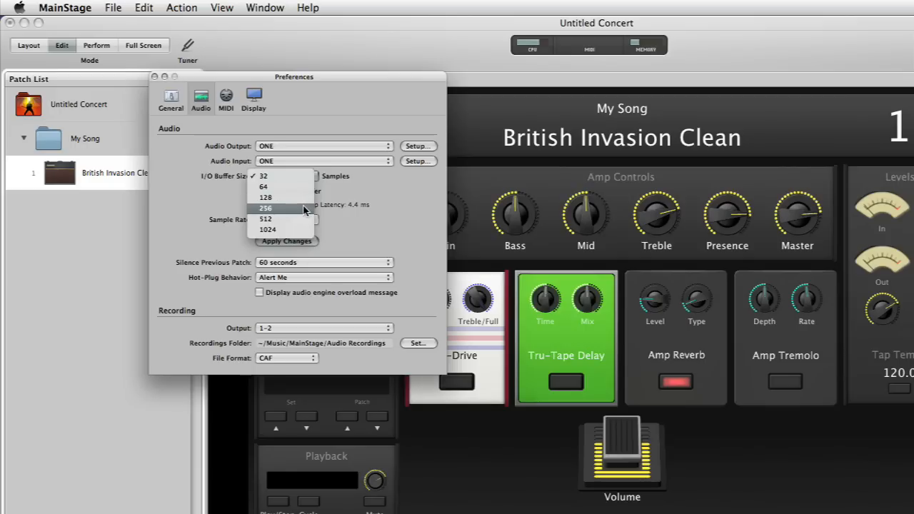
{"action": "left_click", "coordinate": [262, 176]}
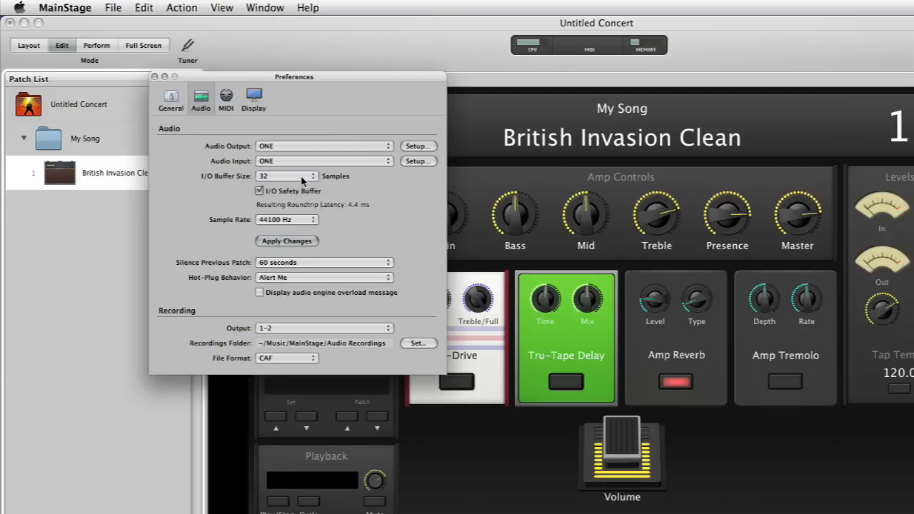
{"action": "left_click", "coordinate": [154, 77]}
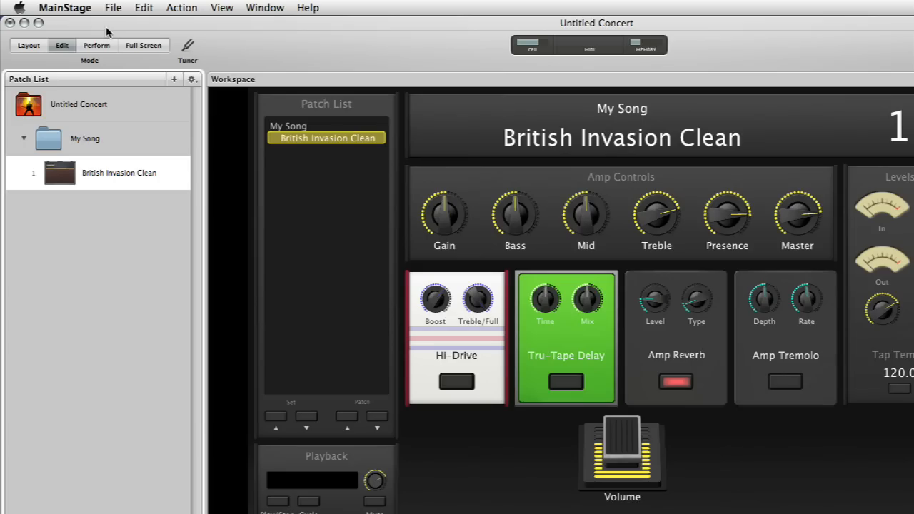
Step: In the Apogee ONE control panel, set Input to Inst and show the Output modes
{"action": "left_click", "coordinate": [64, 7]}
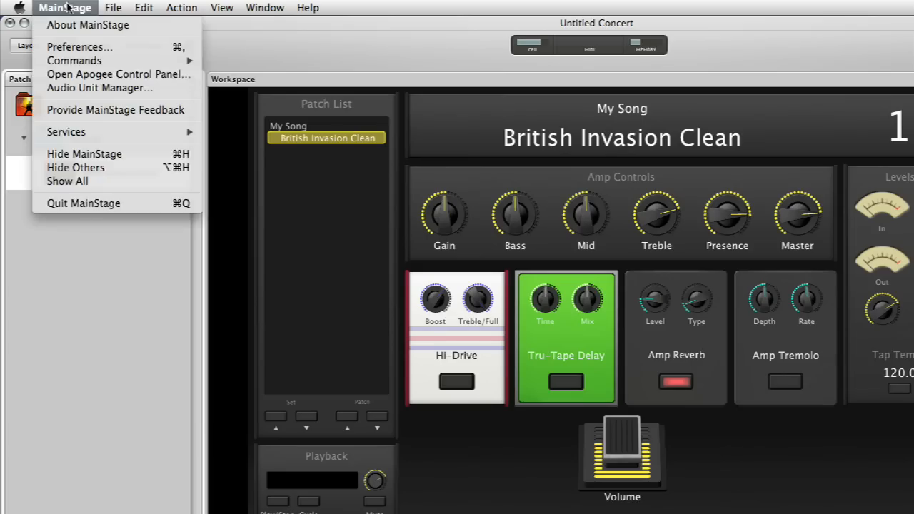
{"action": "left_click", "coordinate": [118, 74]}
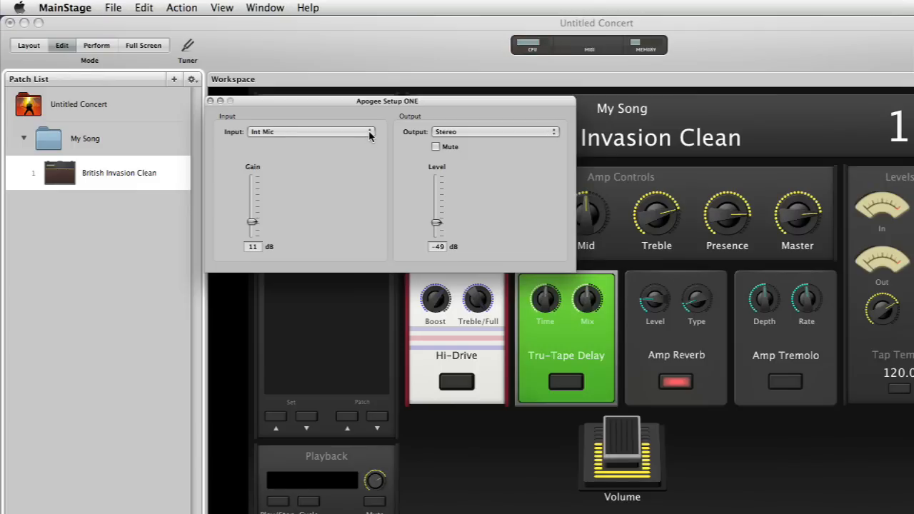
{"action": "left_click", "coordinate": [310, 131]}
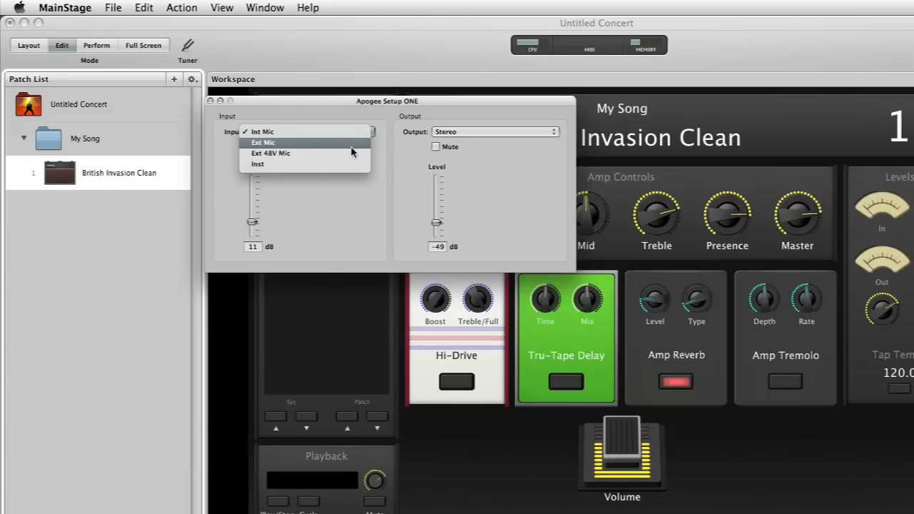
{"action": "mouse_move", "coordinate": [350, 165]}
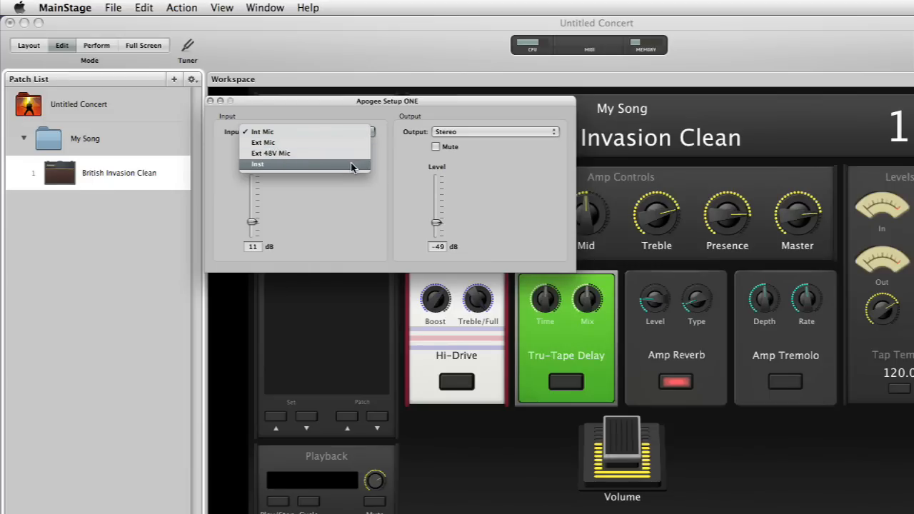
{"action": "left_click", "coordinate": [257, 164]}
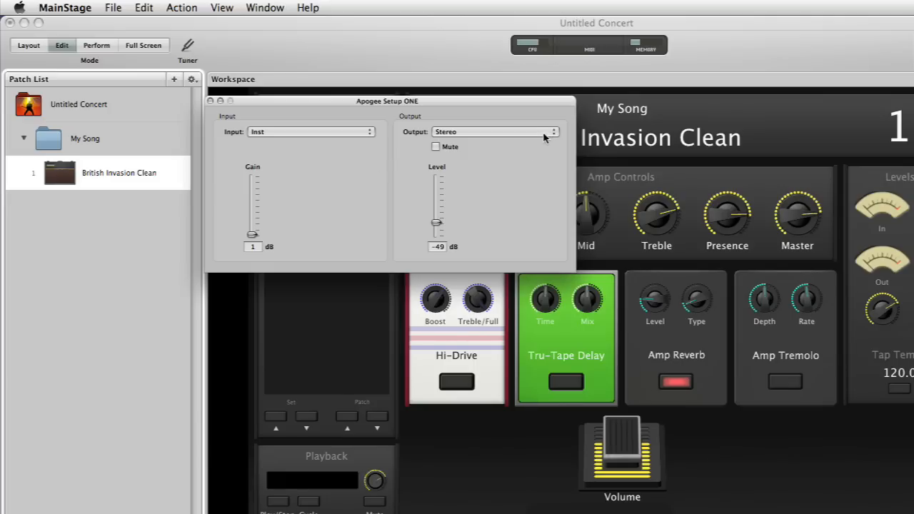
{"action": "left_click", "coordinate": [492, 131]}
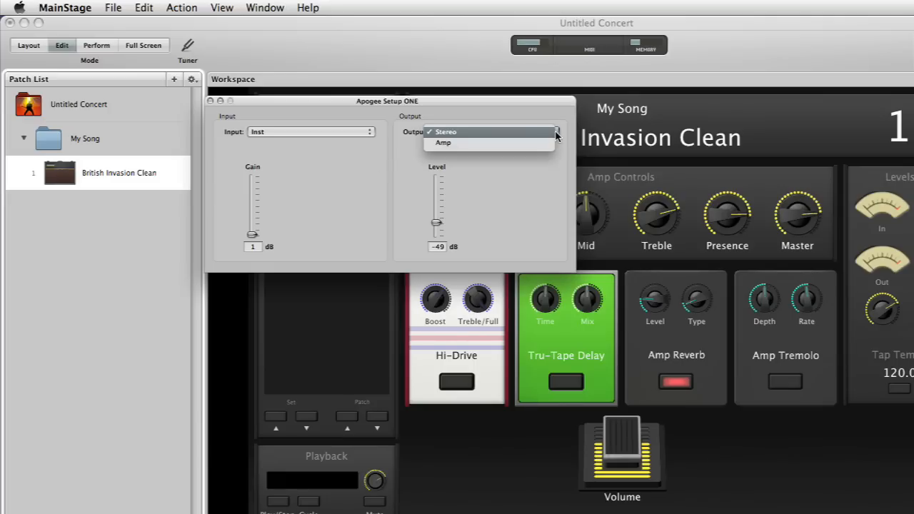
{"action": "mouse_move", "coordinate": [504, 135]}
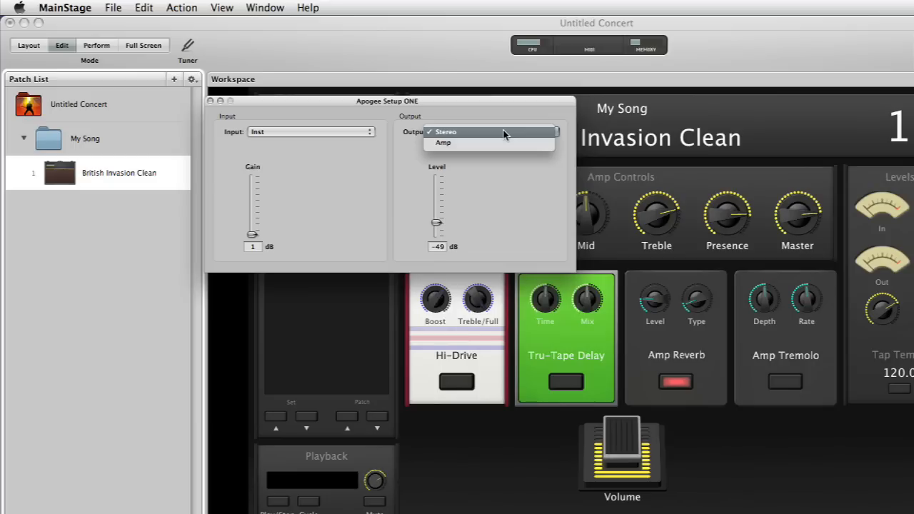
{"action": "mouse_move", "coordinate": [499, 143]}
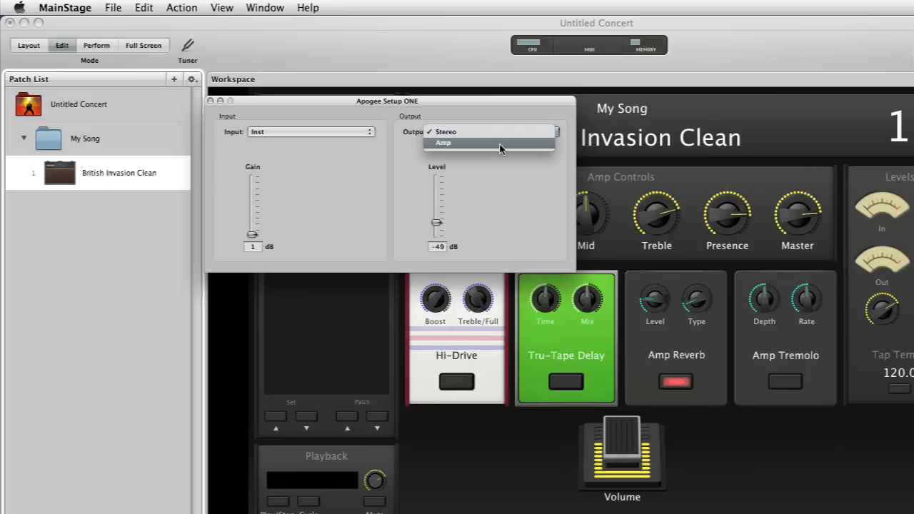